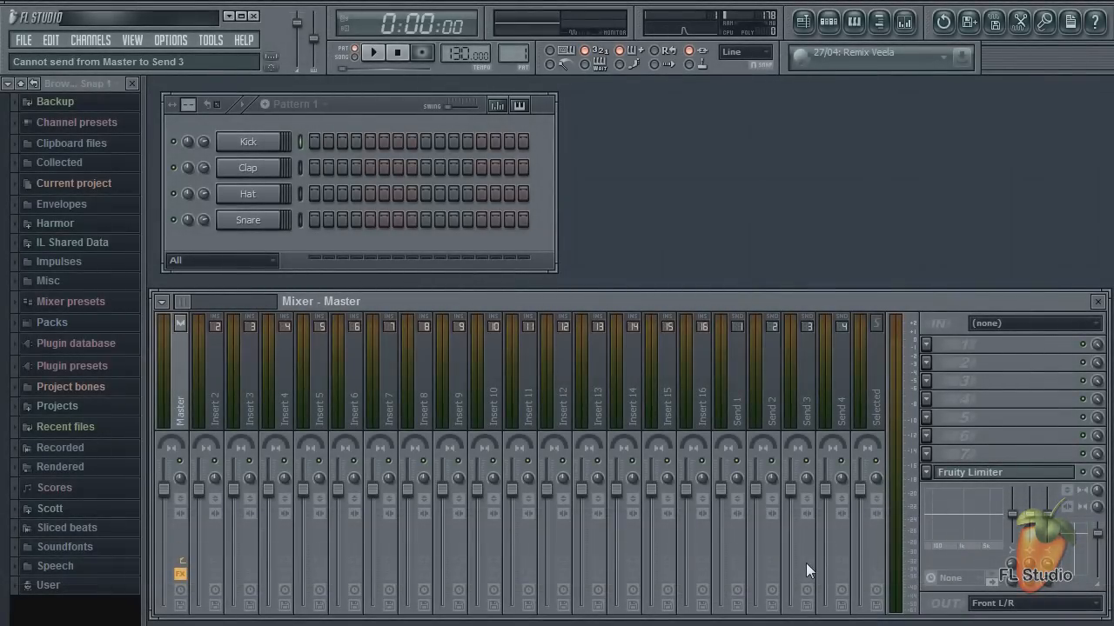
Step: Start a new project from a basic template with an empty master effects rack
{"action": "left_click", "coordinate": [24, 40]}
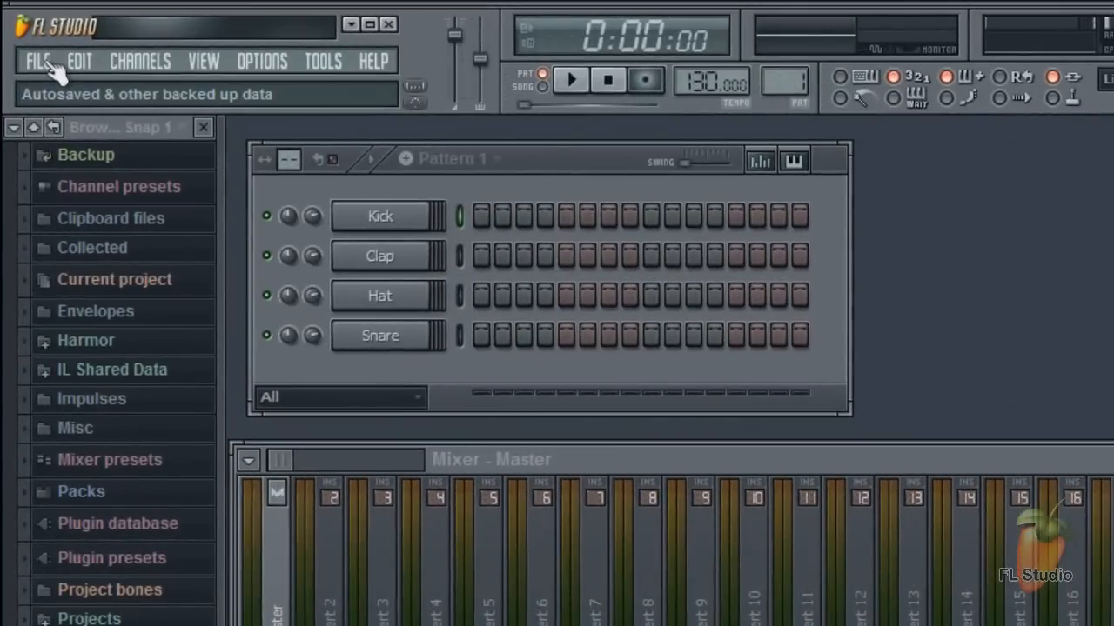
{"action": "left_click", "coordinate": [39, 61]}
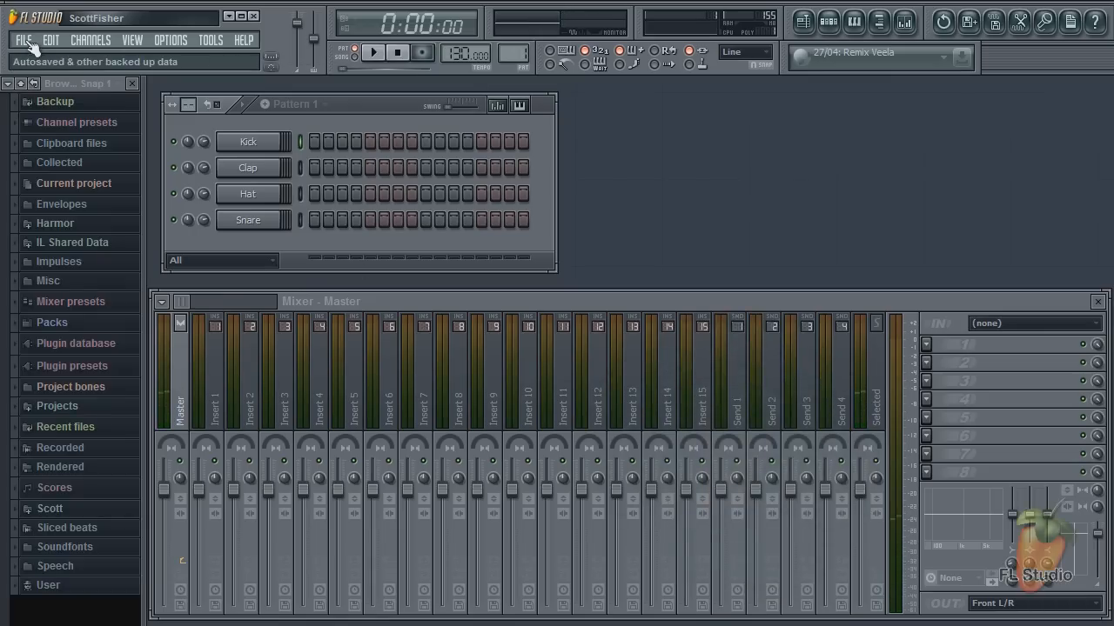
{"action": "mouse_move", "coordinate": [783, 172]}
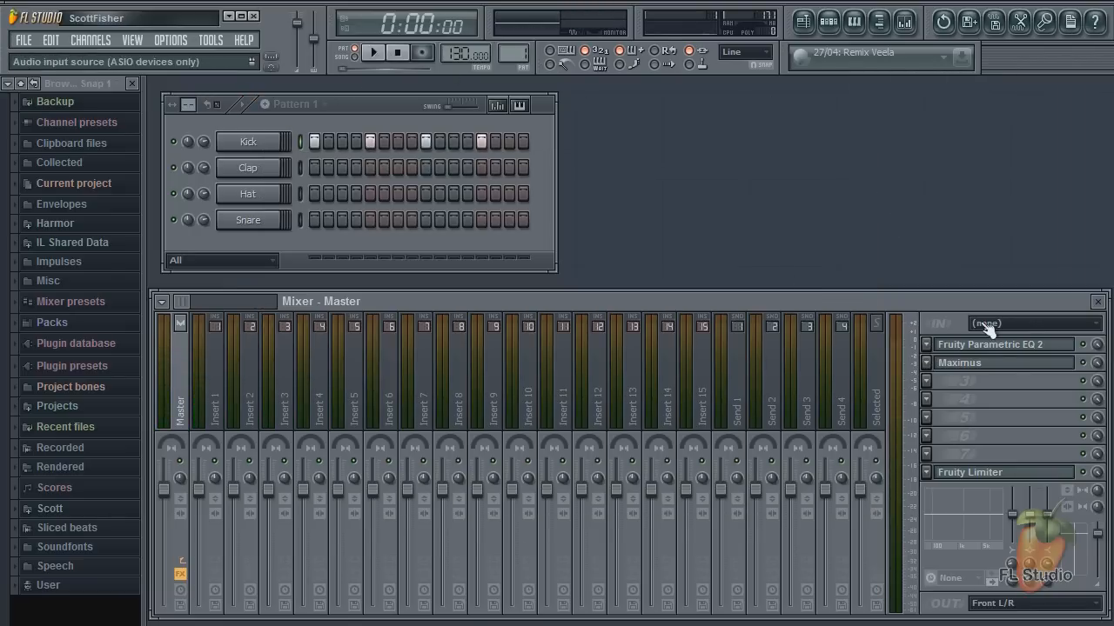
Step: Open the Fruity Parametric EQ 2 window on the master and close it again
{"action": "left_click", "coordinate": [990, 344]}
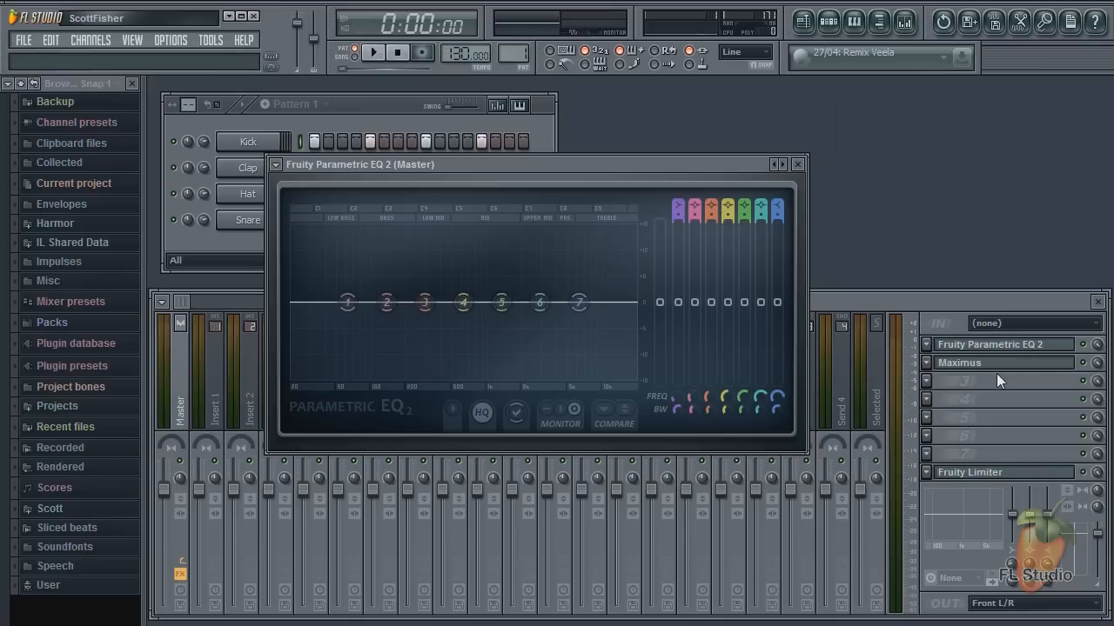
{"action": "left_click", "coordinate": [970, 472]}
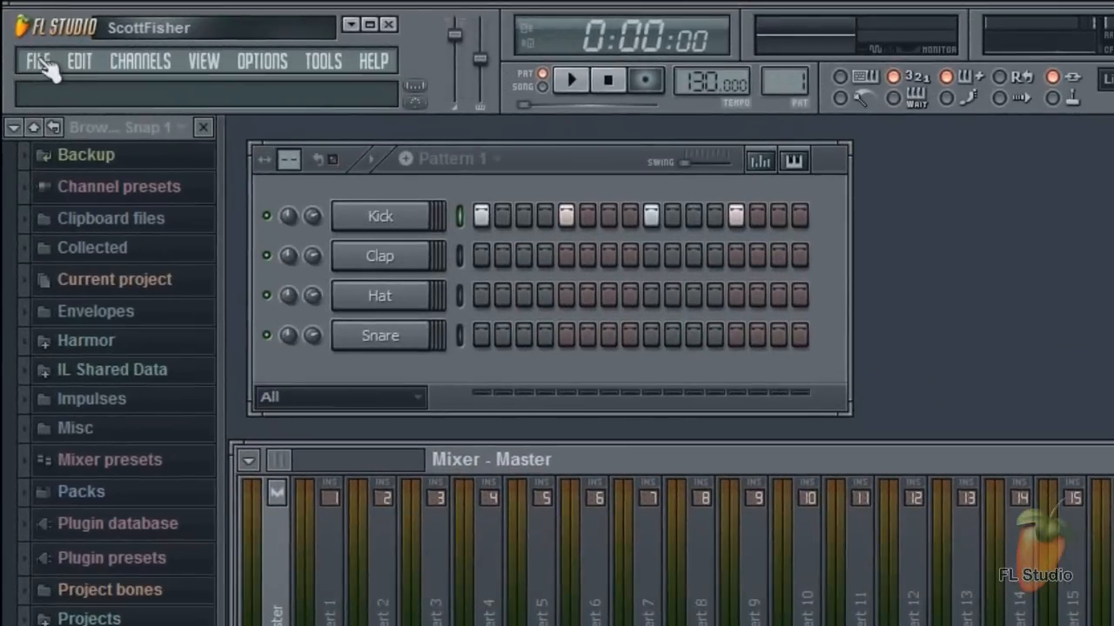
Step: Save the project as a template named 'Mine' in Templates > Minimal
{"action": "left_click", "coordinate": [36, 61]}
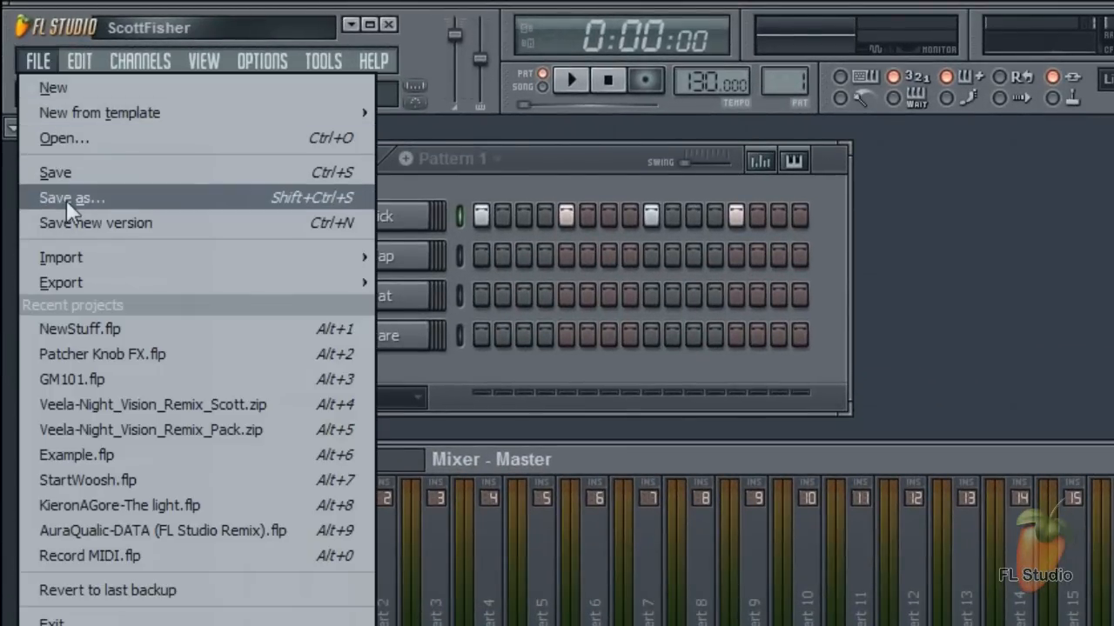
{"action": "left_click", "coordinate": [71, 197]}
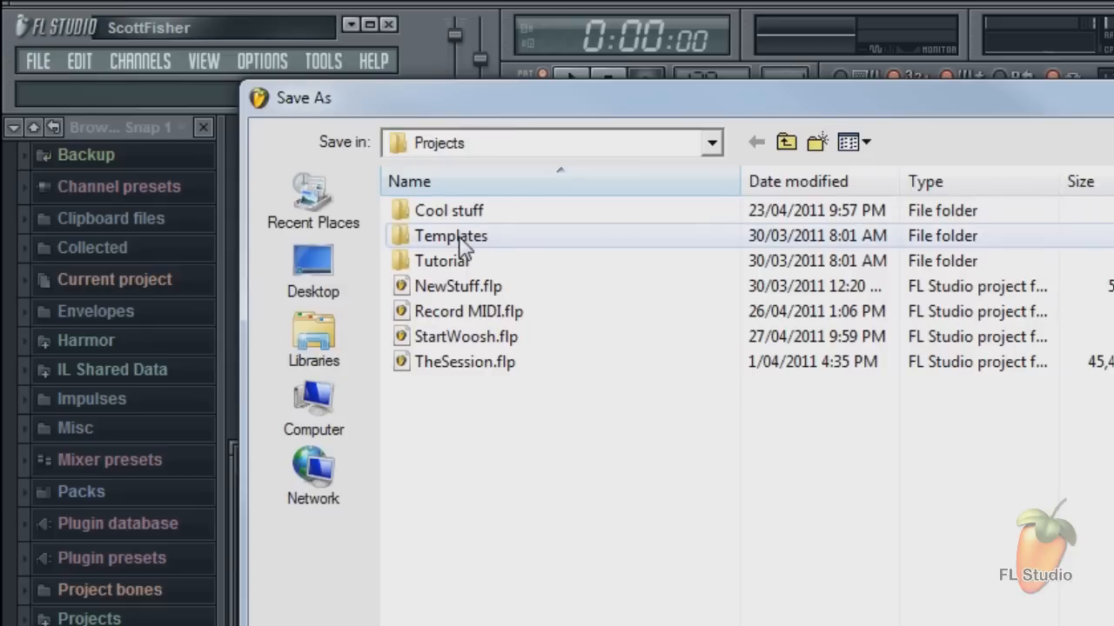
{"action": "double_click", "coordinate": [451, 236]}
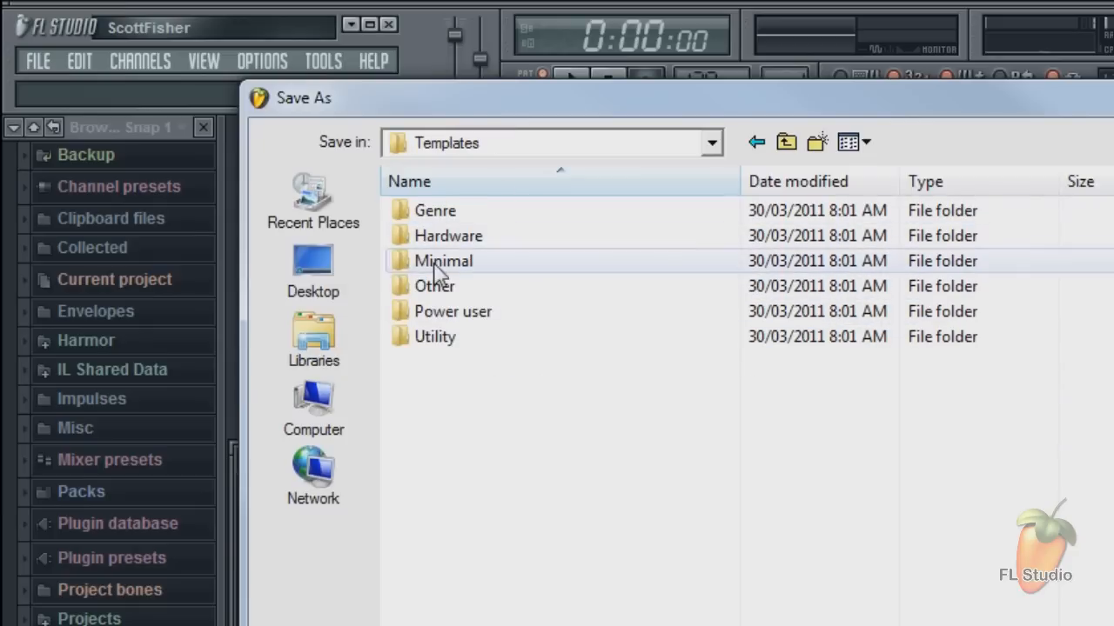
{"action": "double_click", "coordinate": [443, 260]}
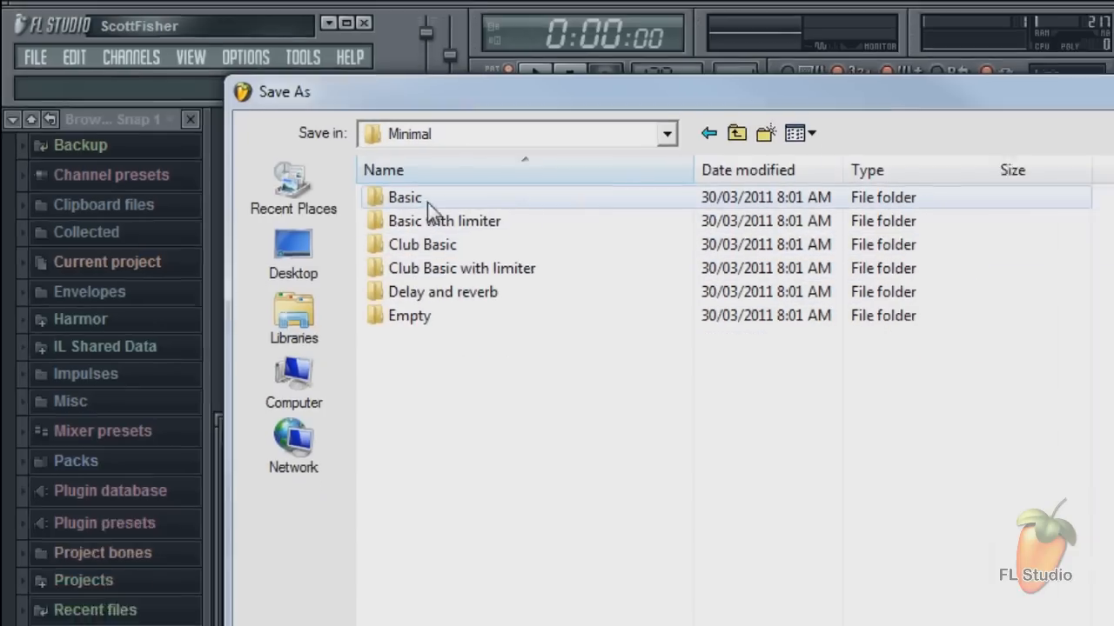
{"action": "double_click", "coordinate": [404, 196]}
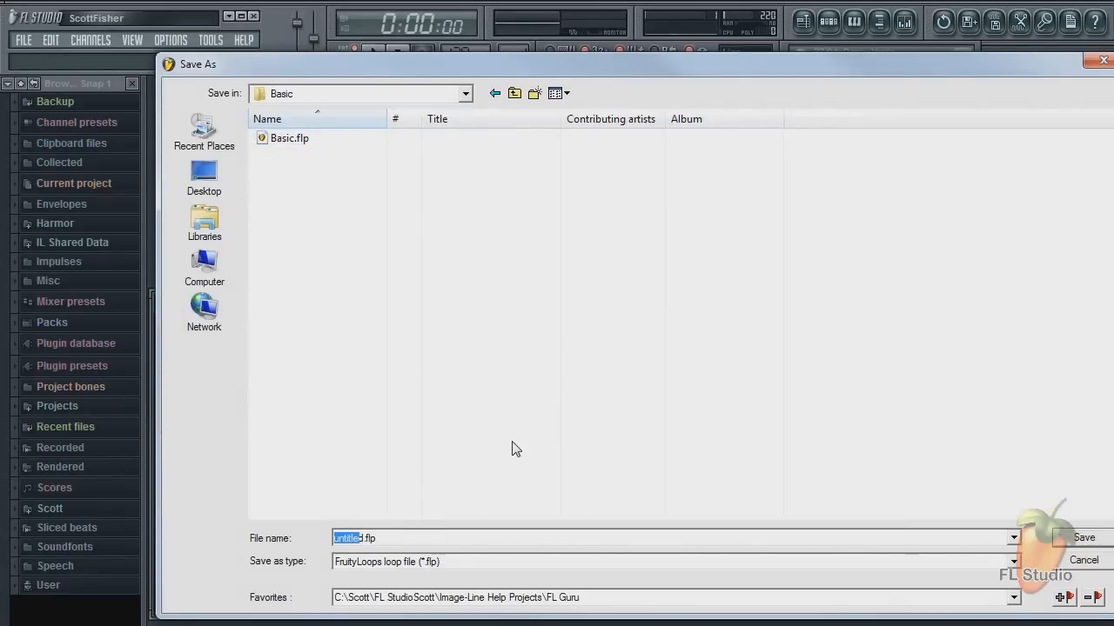
{"action": "type", "text": "Min"}
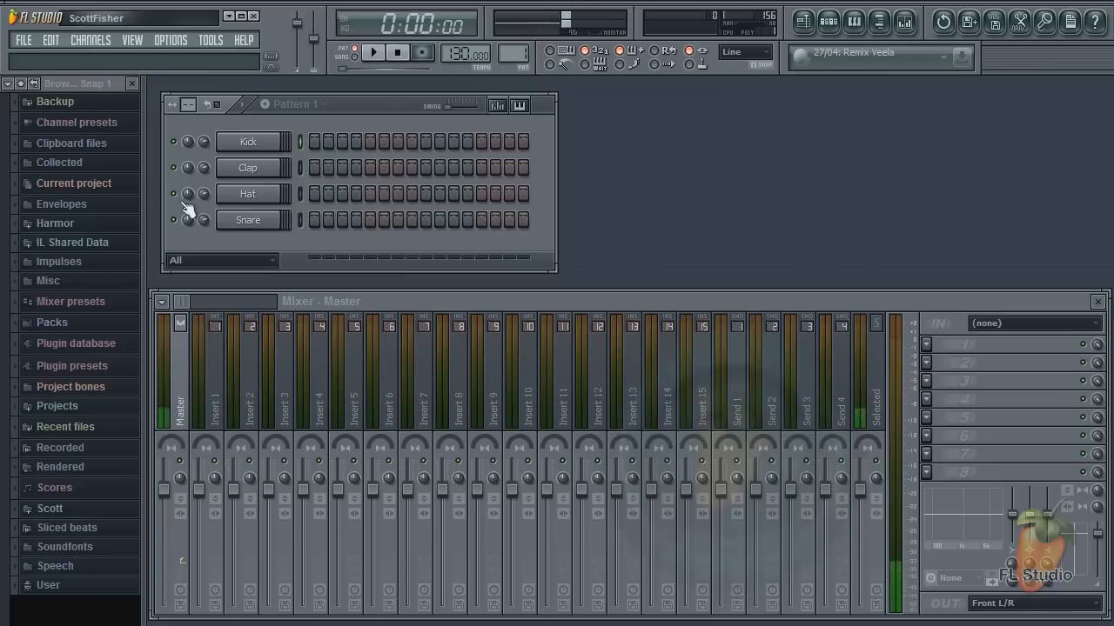
Step: Create a new project from the Minimal > Mine template
{"action": "left_click", "coordinate": [24, 40]}
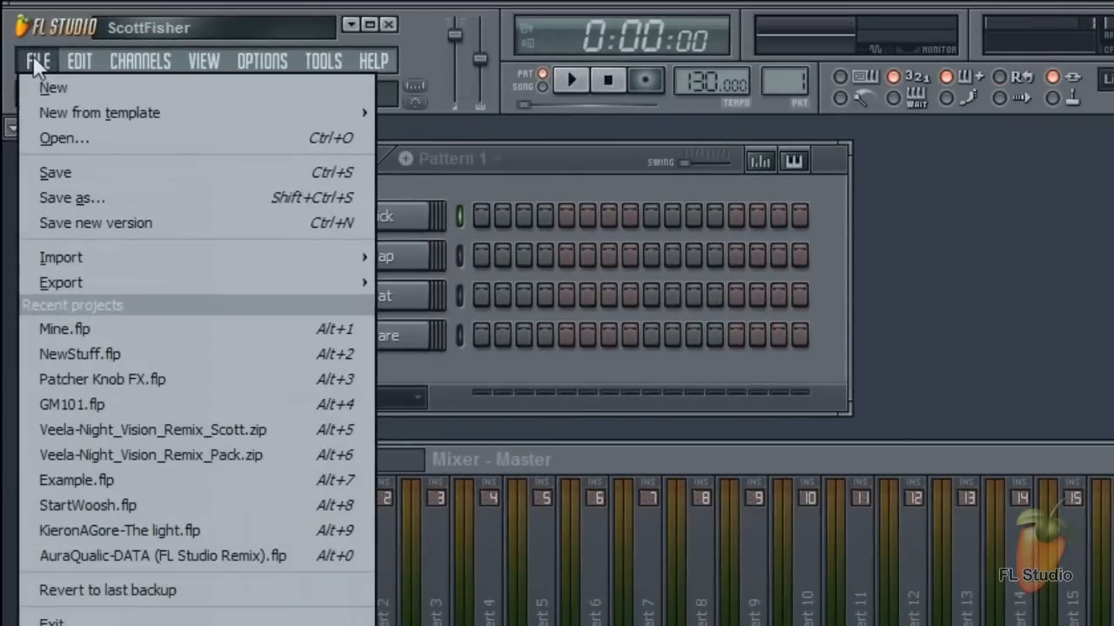
{"action": "mouse_move", "coordinate": [99, 113]}
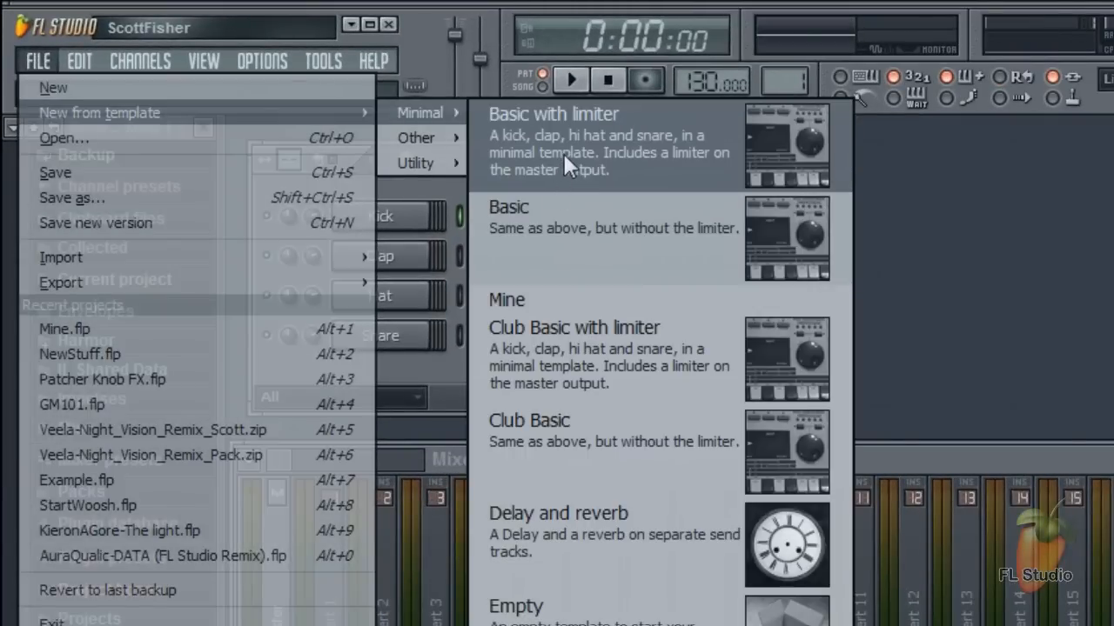
{"action": "mouse_move", "coordinate": [574, 300]}
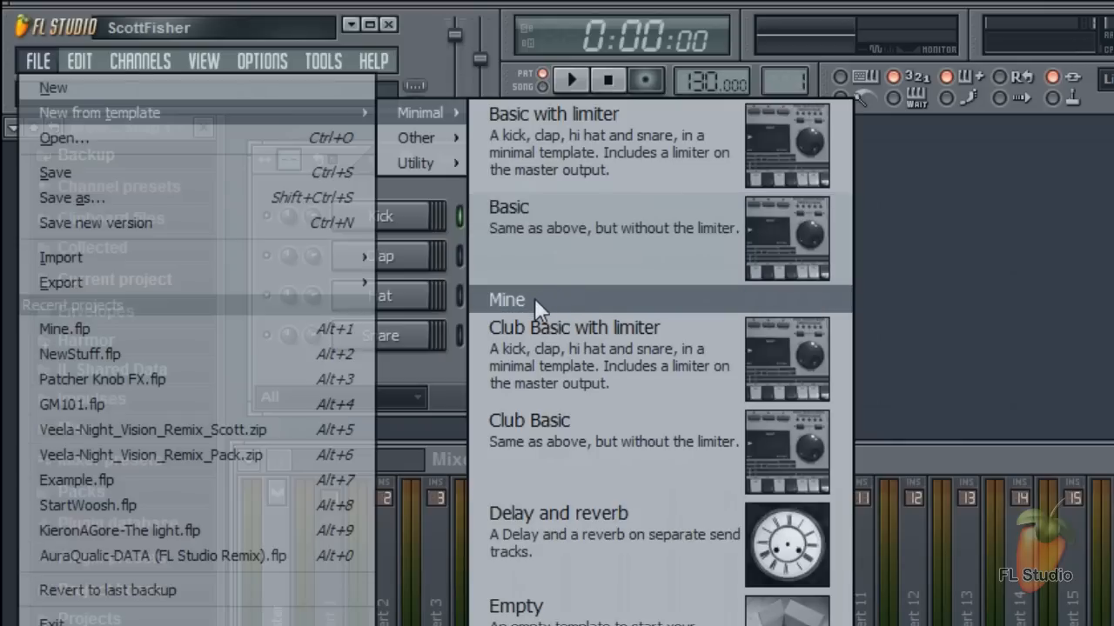
{"action": "mouse_move", "coordinate": [512, 309]}
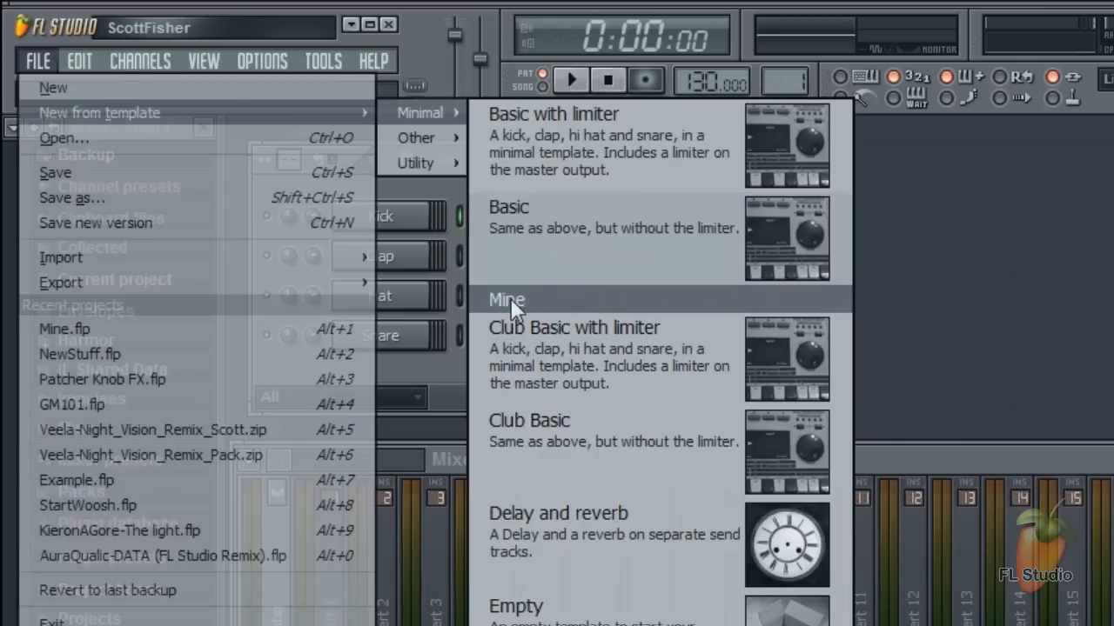
{"action": "left_click", "coordinate": [506, 300]}
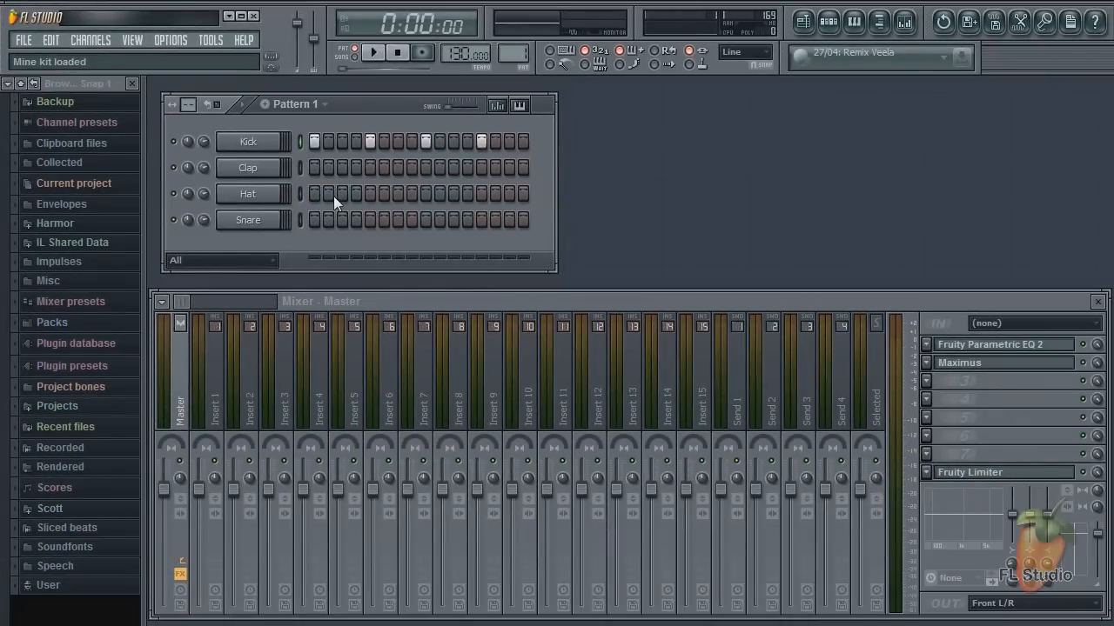